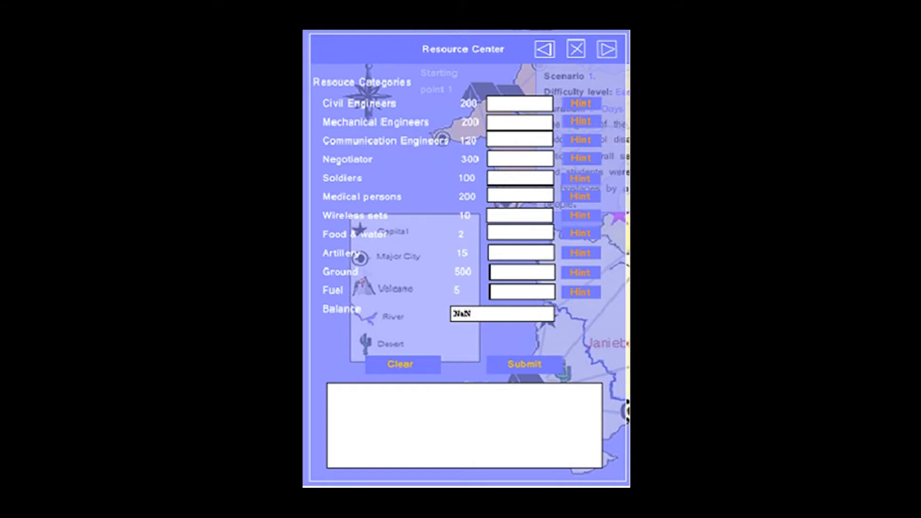
Show the Resource Center panel listing resource categories with empty allocation fields and NaN balance.
click(574, 49)
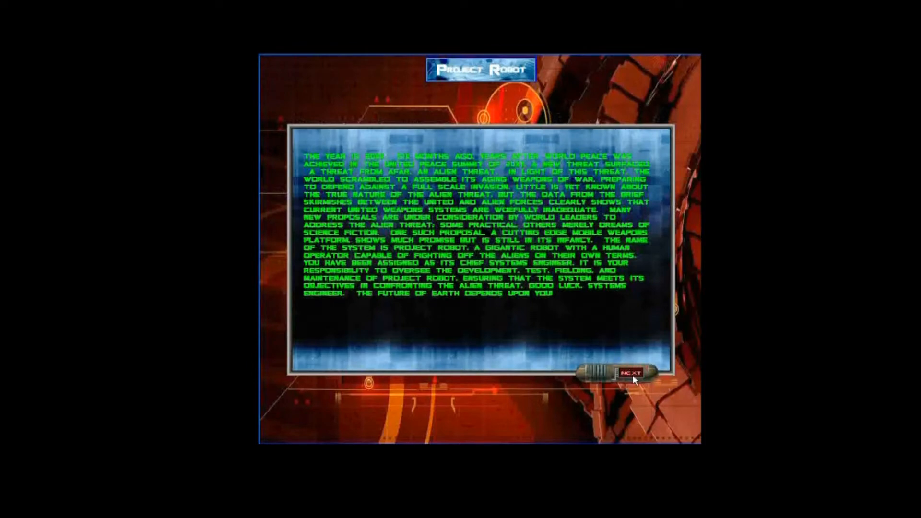
Advance past the story and change the robot's frame to the Battle Frame (cost 12, 15 tons).
click(632, 372)
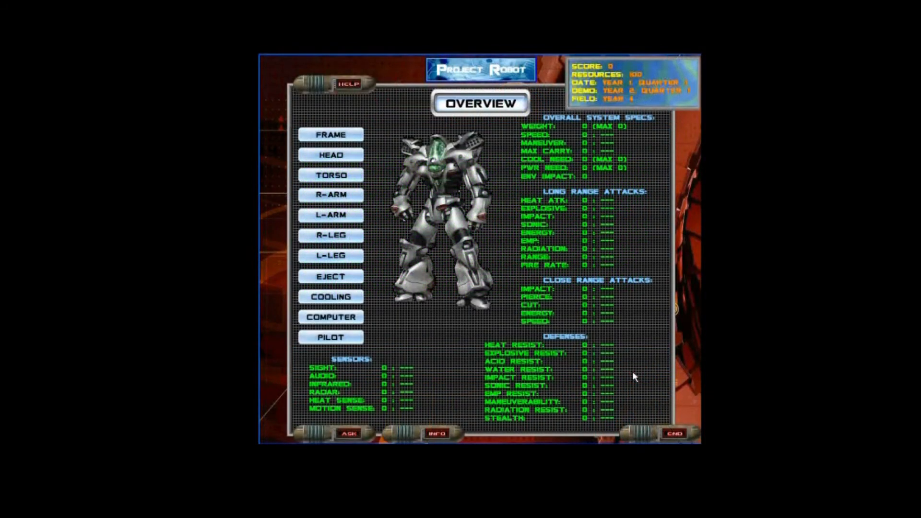
click(330, 135)
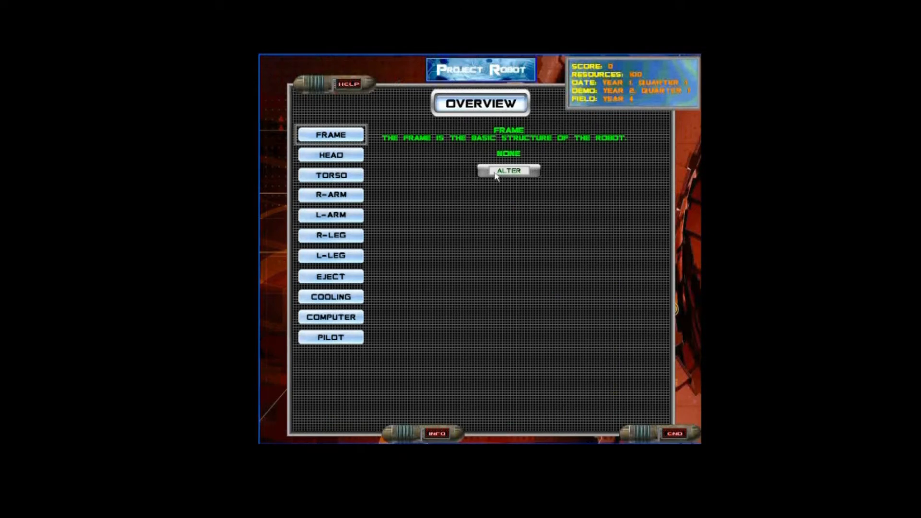
click(508, 170)
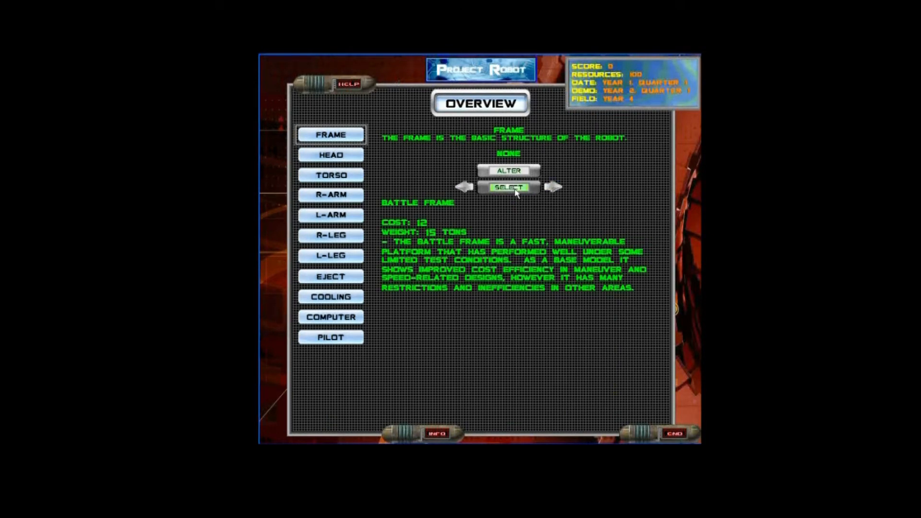
click(330, 154)
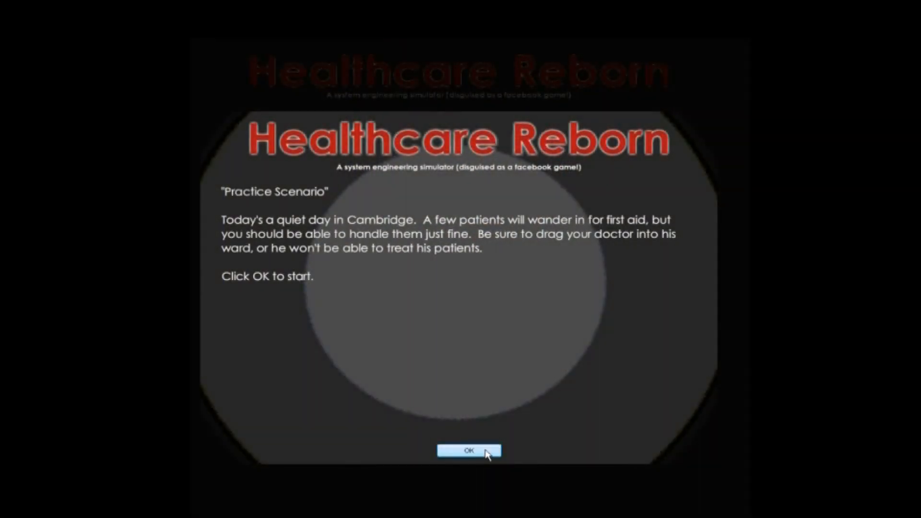
Start the Cambridge practice scenario and run the First Day level, treating 4 patients.
click(468, 450)
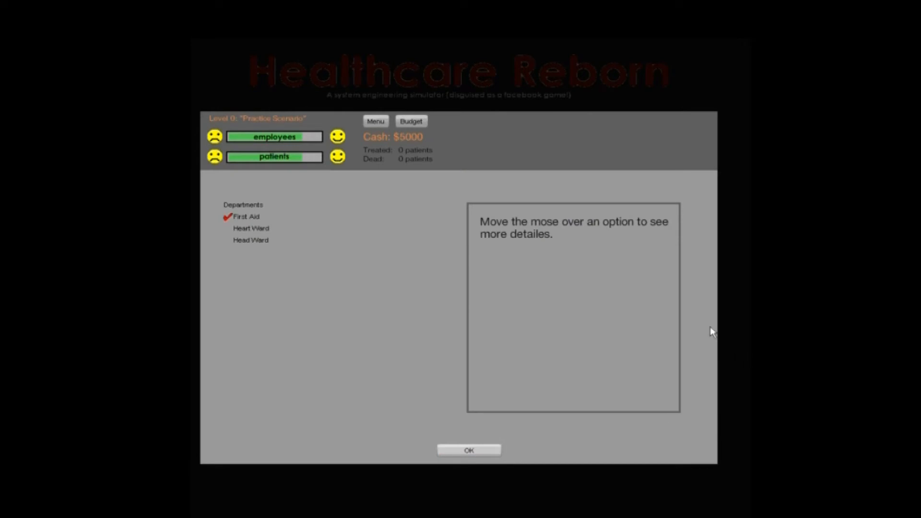
click(468, 450)
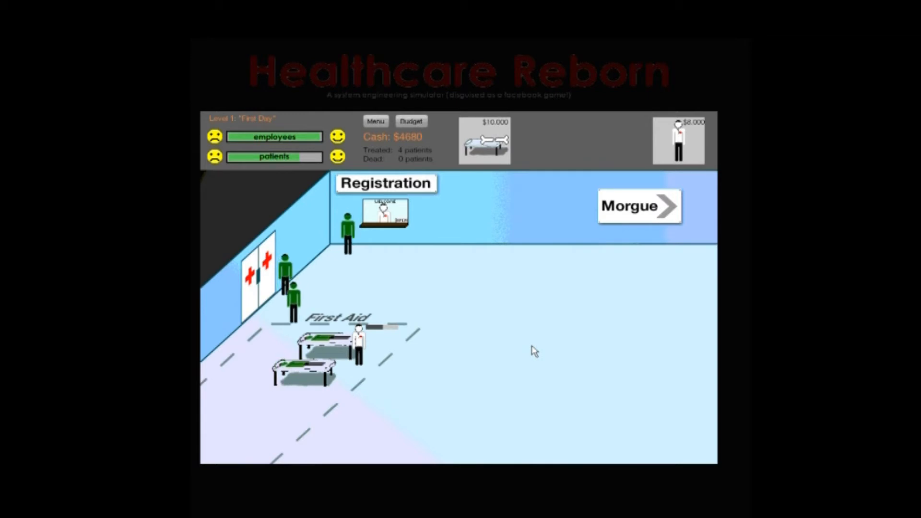
click(411, 121)
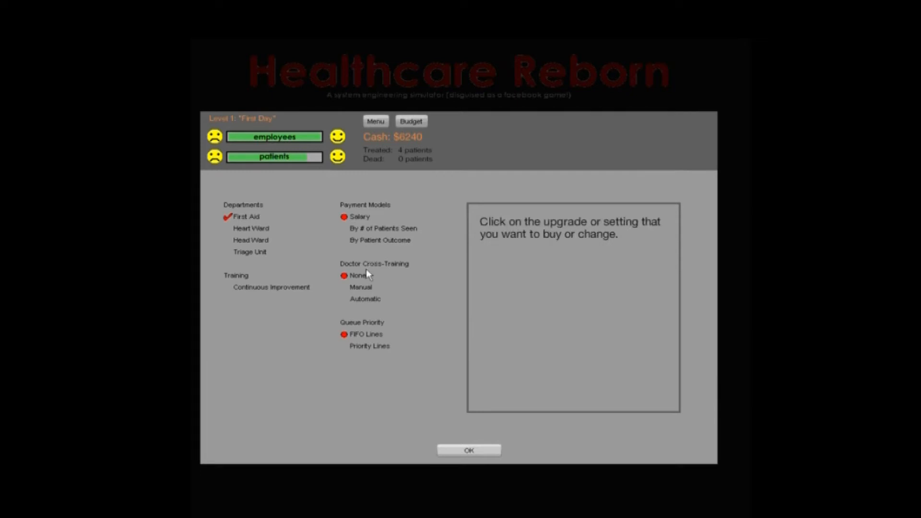
Continue through the levels into Life's Not Easy, reaching 29 patients treated and $69440 cash.
click(468, 449)
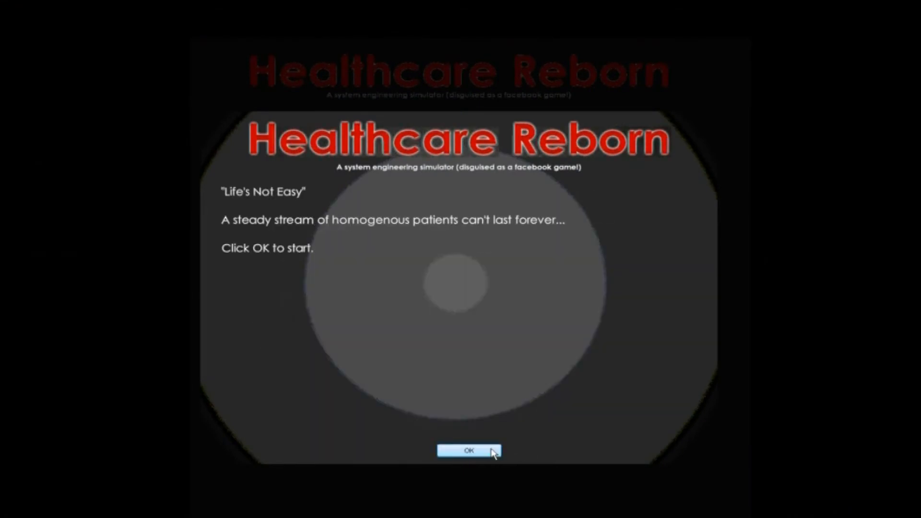
click(468, 451)
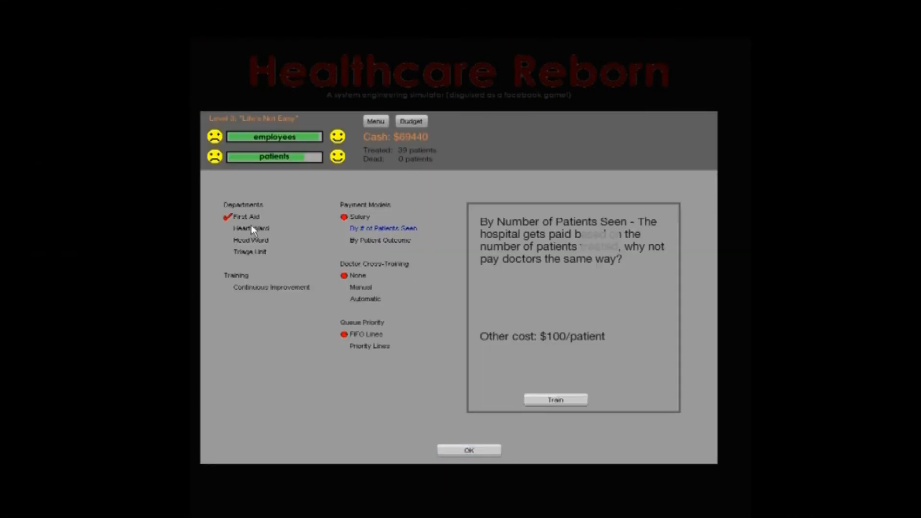
click(468, 451)
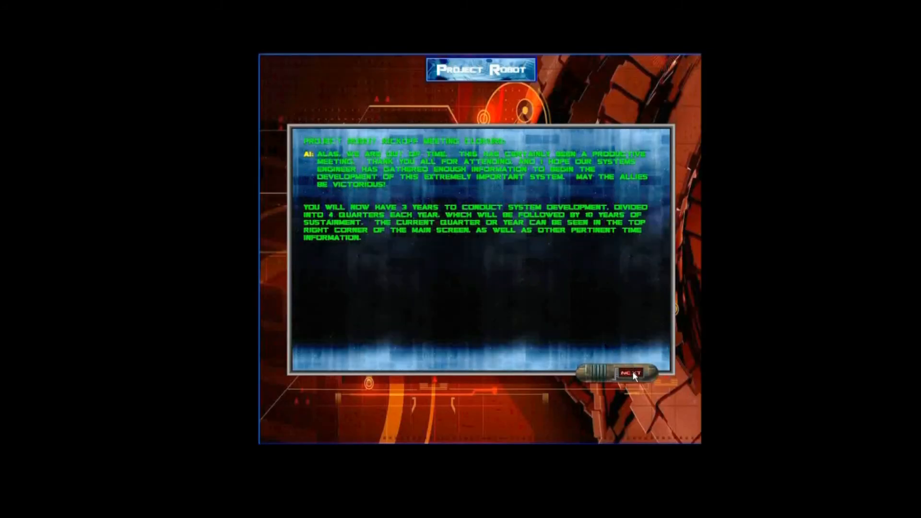
Advance past the meeting briefing and select the Basic Frame (cost 10, 20 tons) for the robot.
click(631, 371)
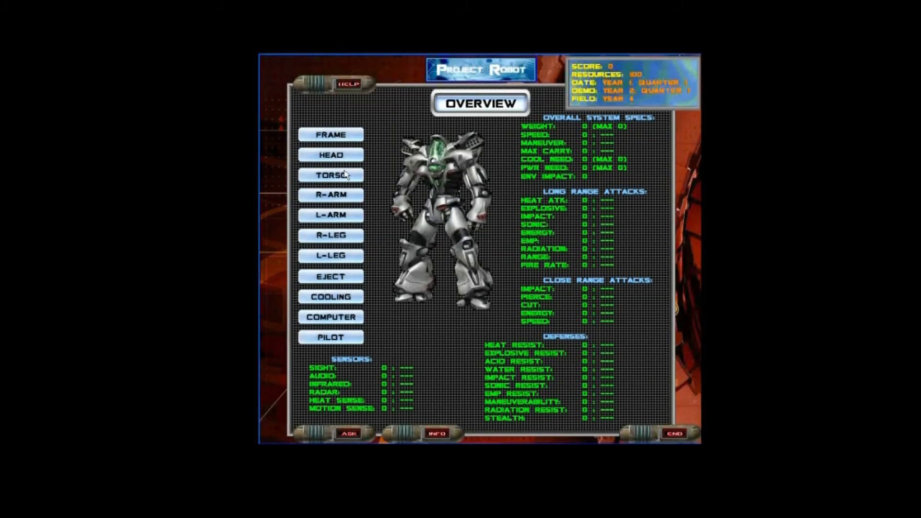
click(330, 134)
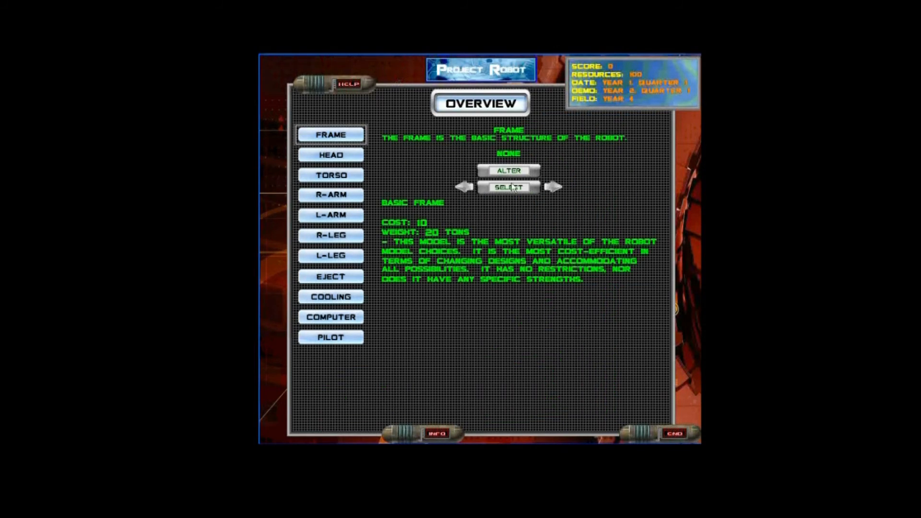
click(507, 187)
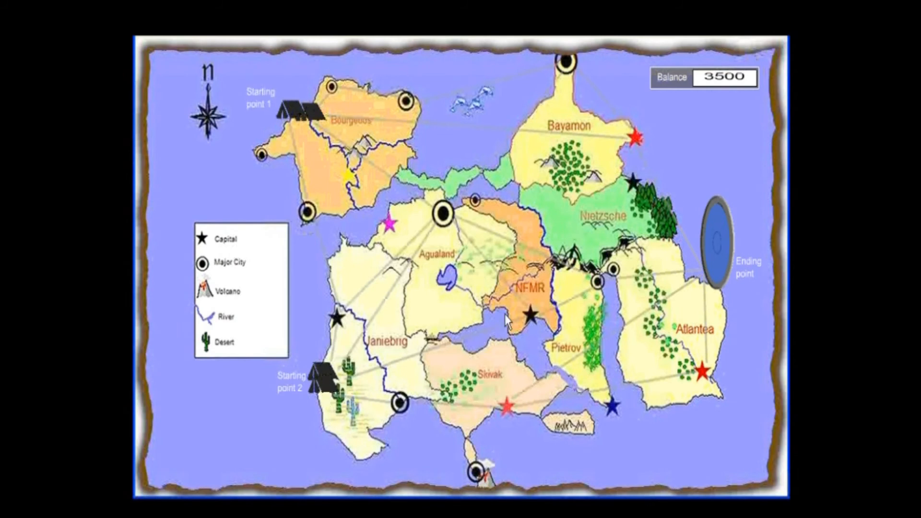
mouse_move(511, 418)
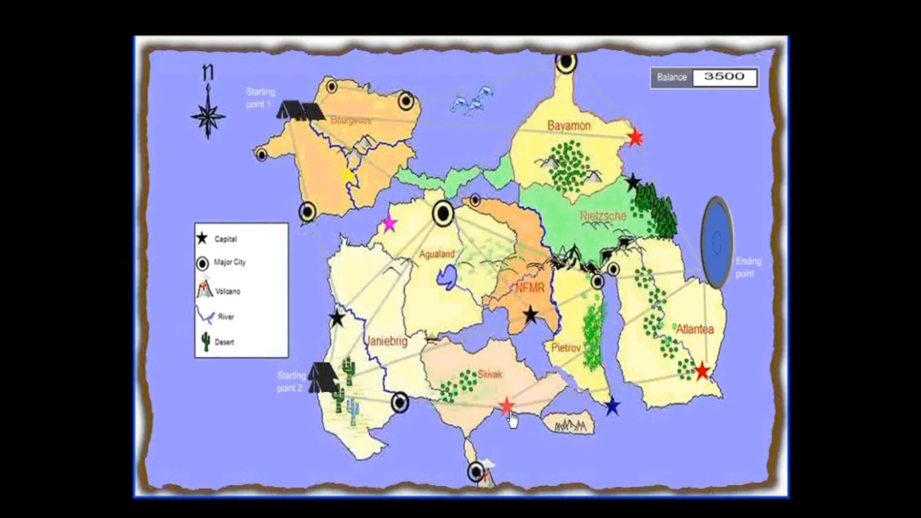
Reveal Scenario 5's details (Easy, 4 Days) at the red star in Skivak.
click(504, 404)
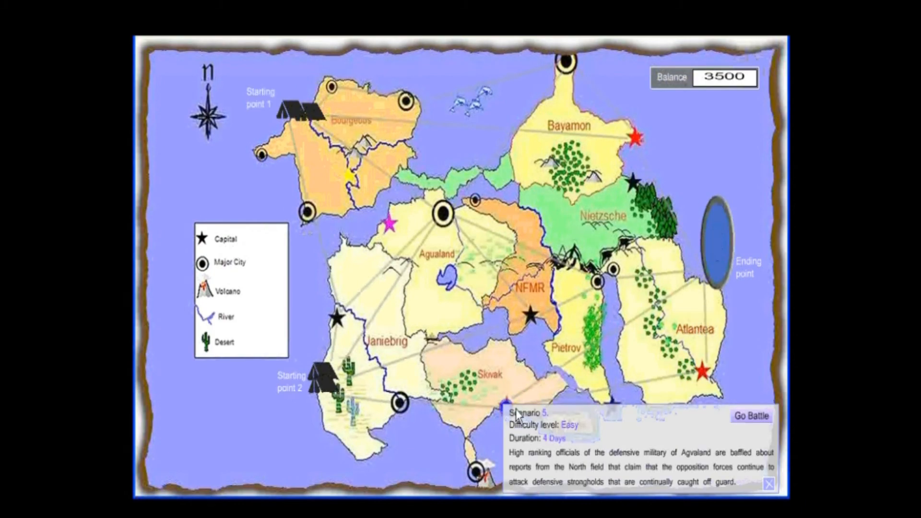
mouse_move(633, 428)
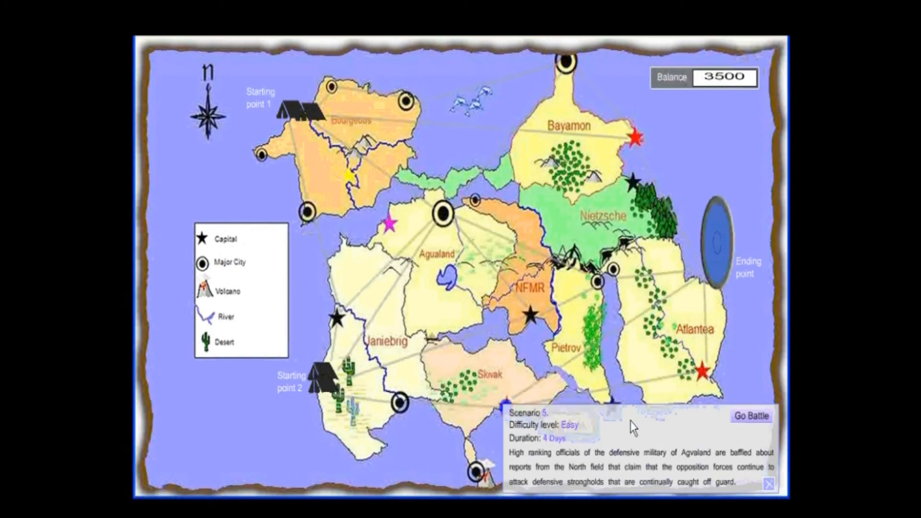